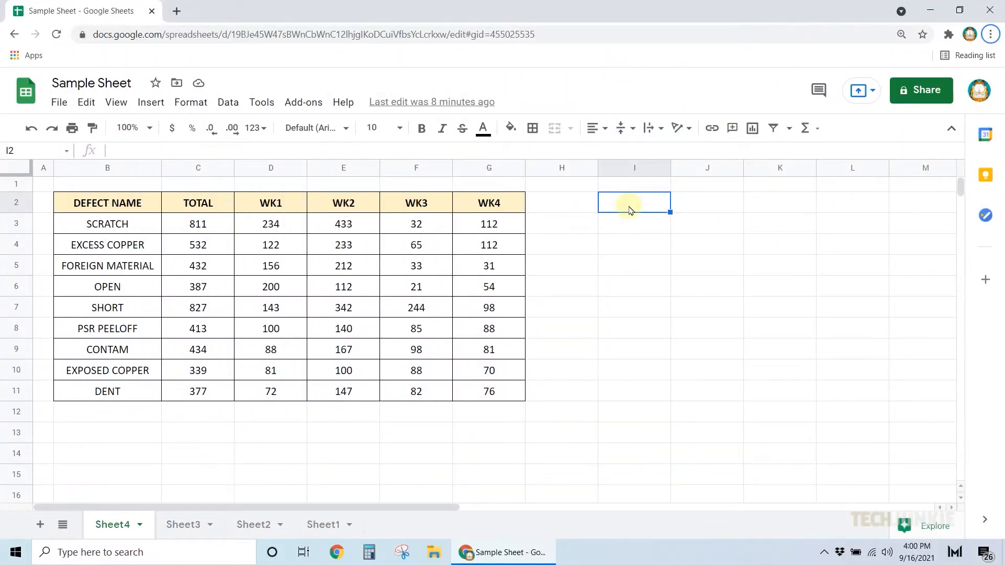
mouse_move(152, 234)
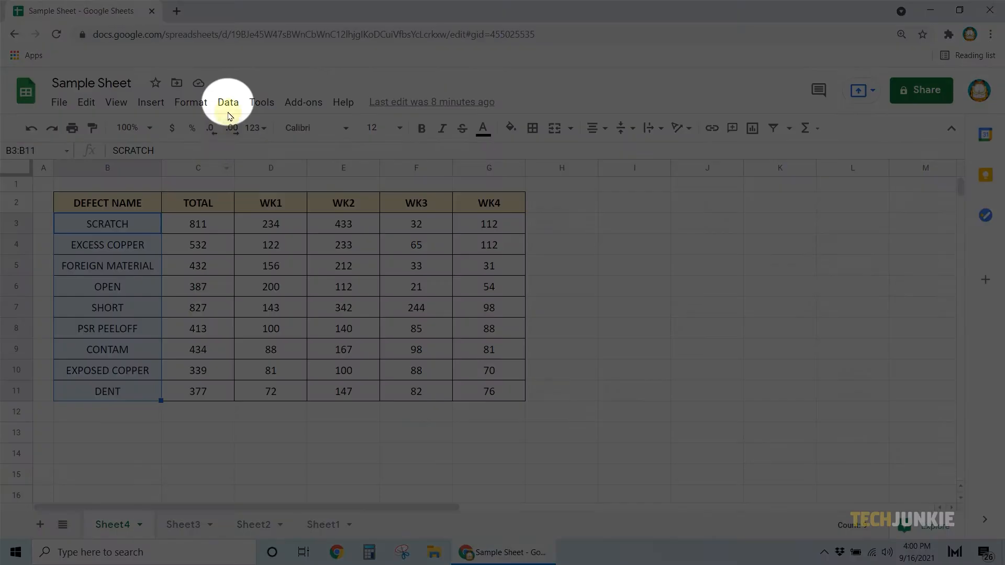
- Start protecting the defect names B3:B11 from Data > Protected sheets and ranges
left_click(228, 102)
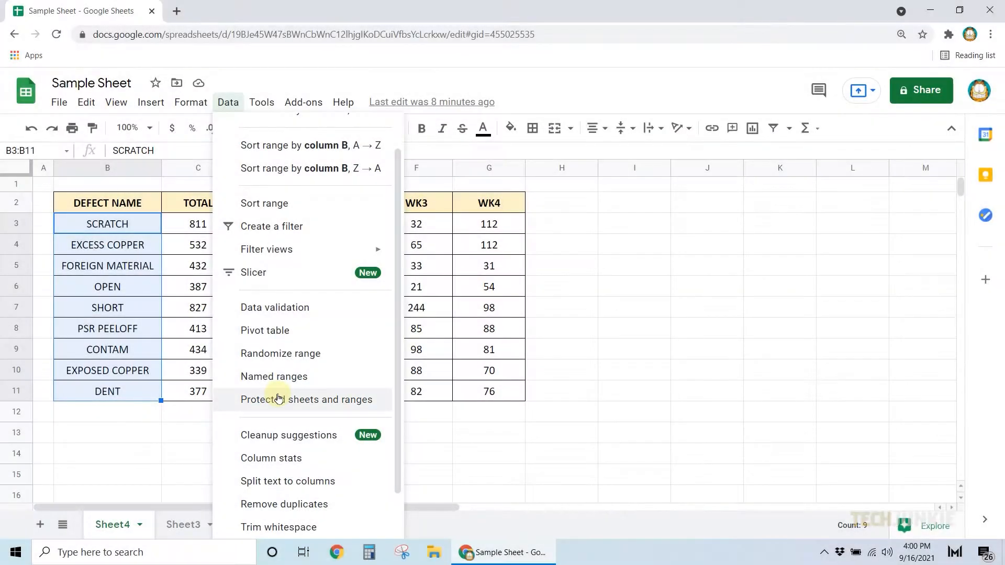
left_click(306, 400)
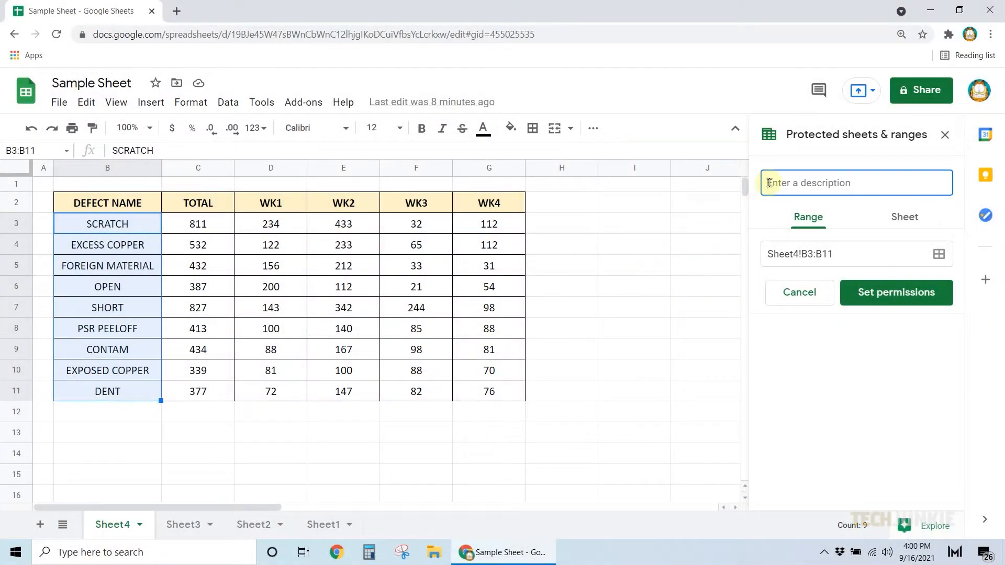
- Describe the B3:B11 protection as 'Defect Names' and proceed to permissions
type("Defect Names")
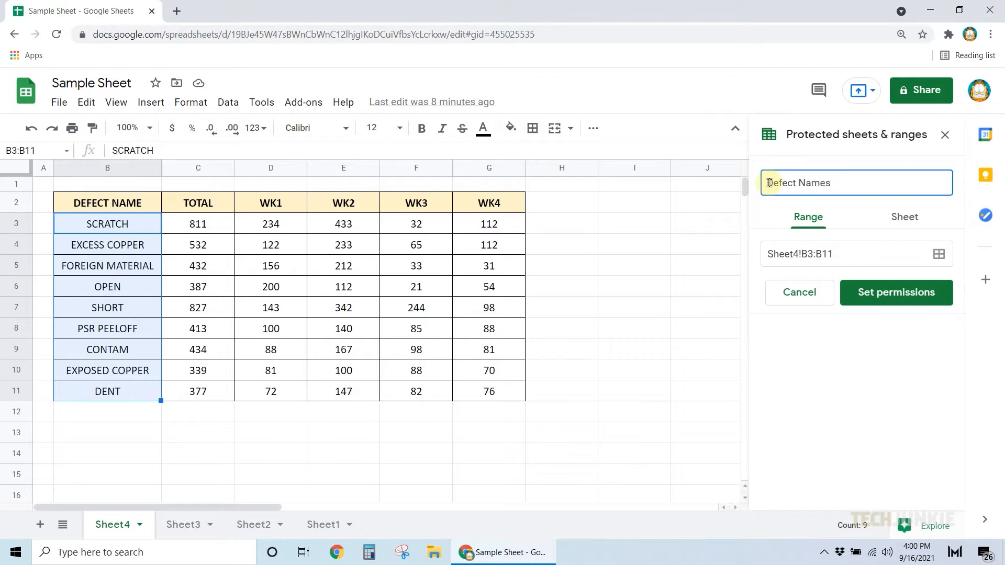
left_click(896, 292)
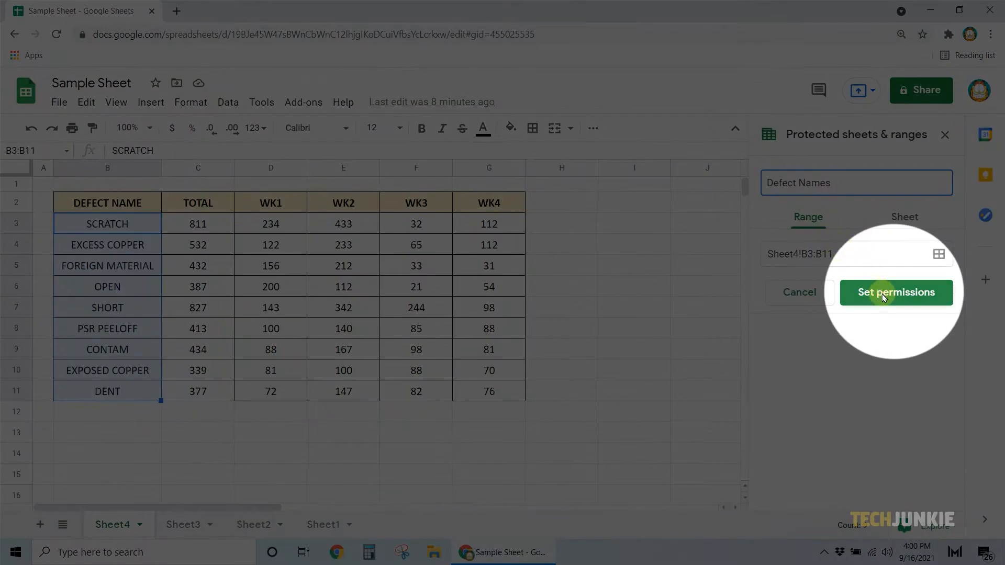
- Restrict editing of the Defect Names range B3:B11 to only you
left_click(895, 292)
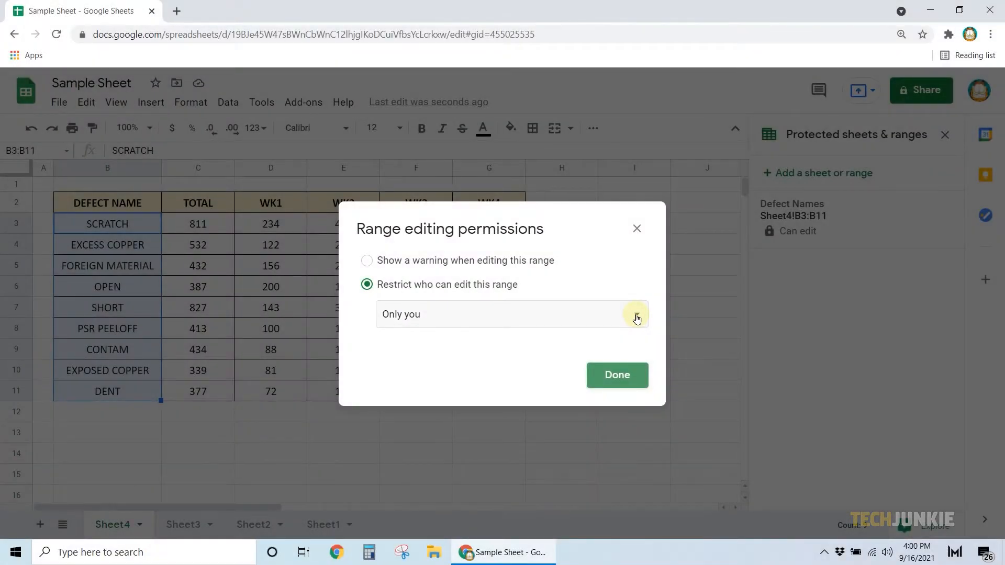
left_click(634, 314)
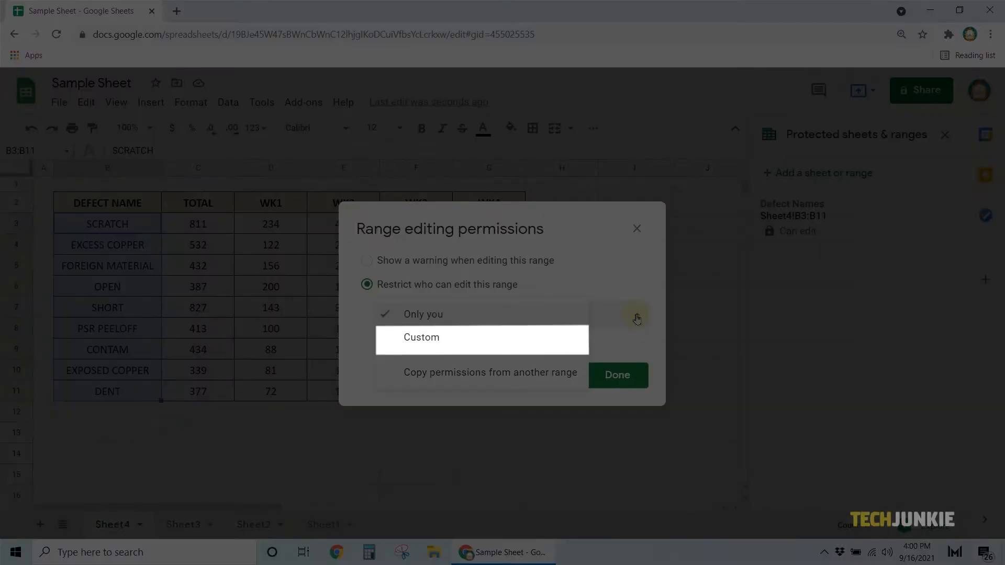
left_click(635, 314)
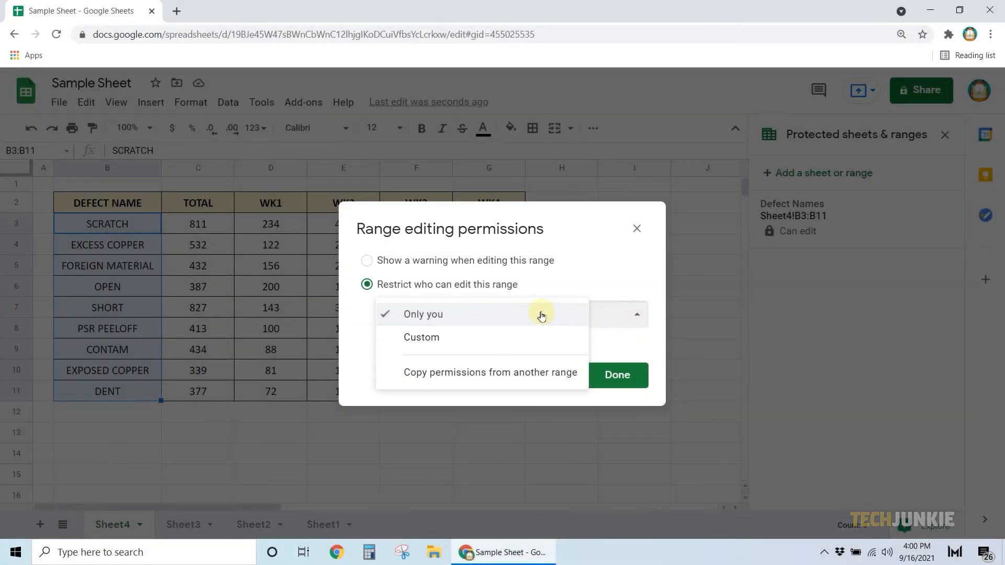
left_click(423, 314)
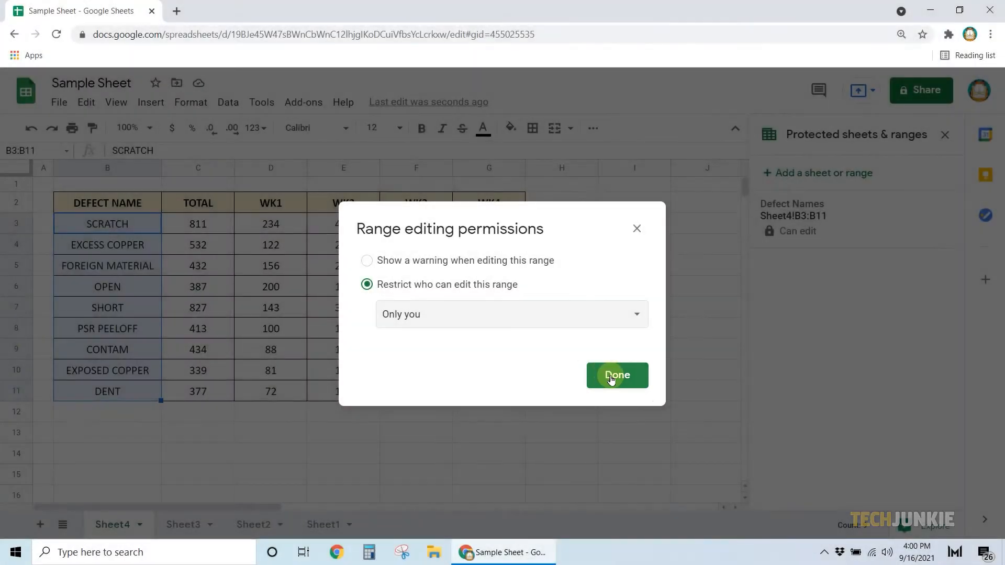
left_click(617, 375)
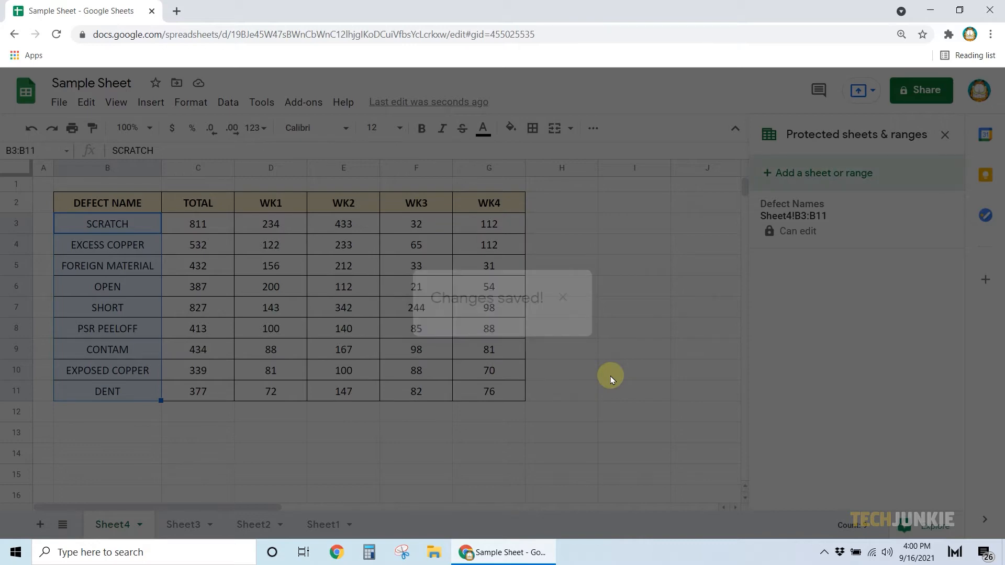
- Begin a new protection for Sheet4!B3:B11 via Data > Protected sheets and ranges
left_click(633, 202)
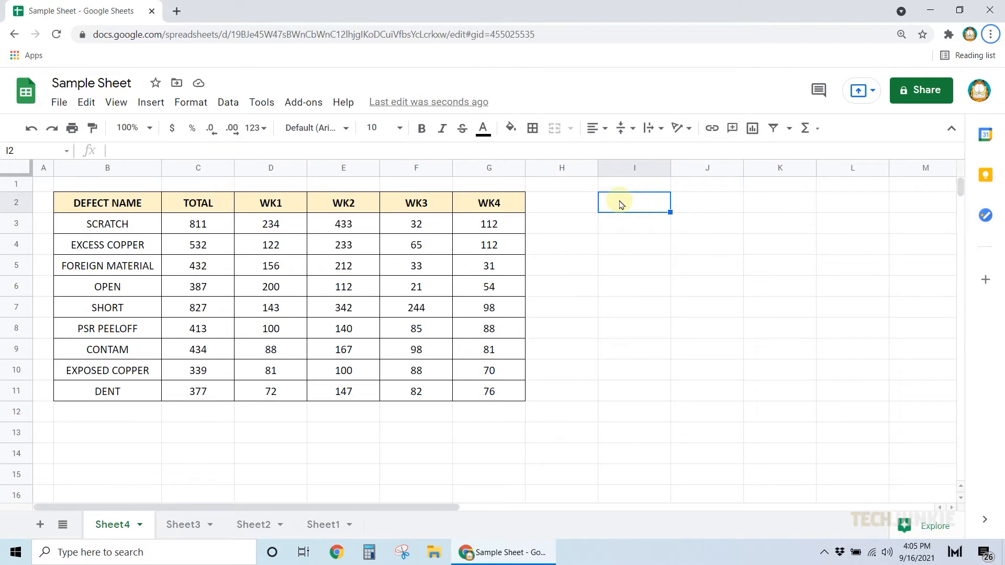
mouse_move(146, 239)
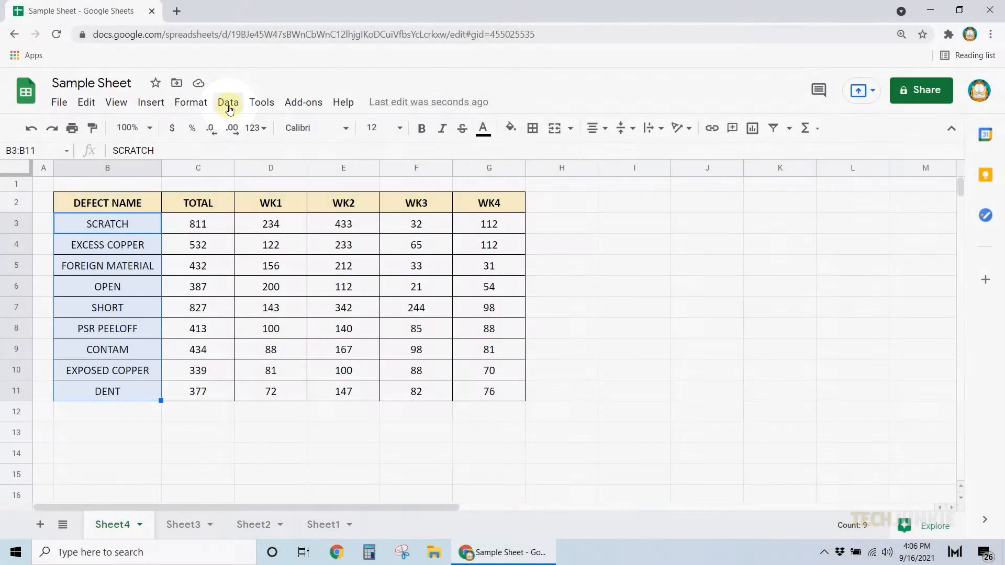
left_click(228, 103)
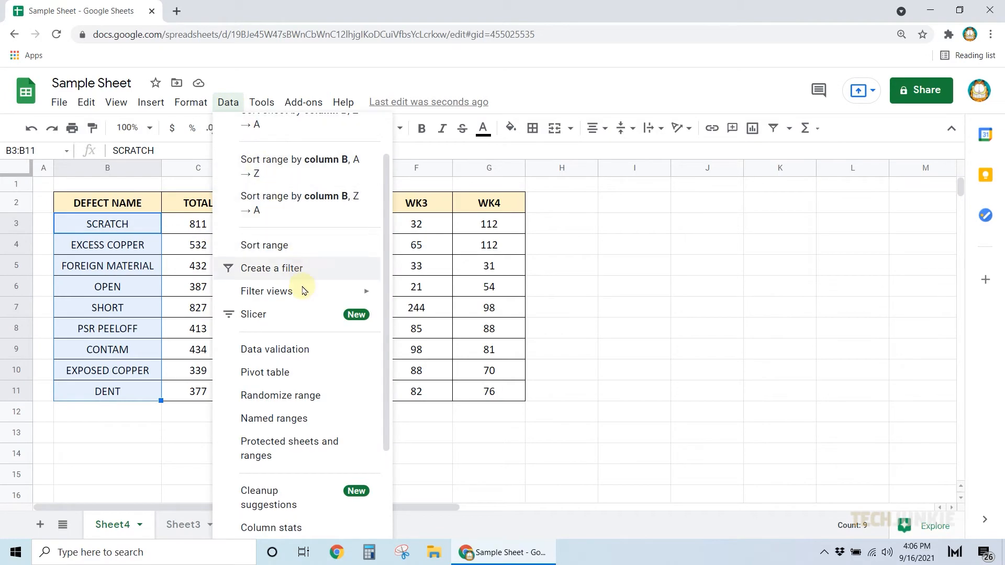
left_click(289, 449)
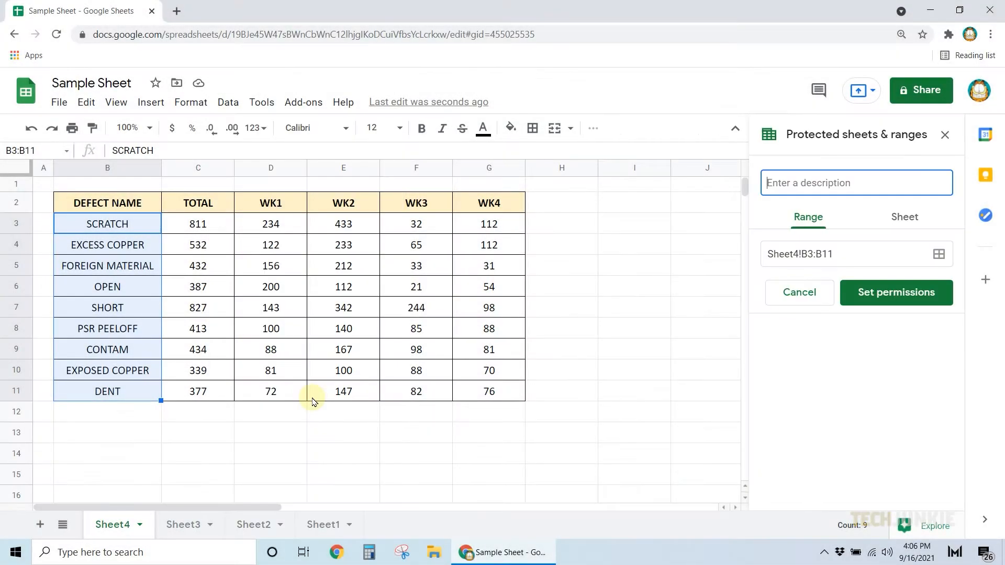
- Enter the description 'Defect Names' for the new B3:B11 protection and open permissions
left_click(856, 182)
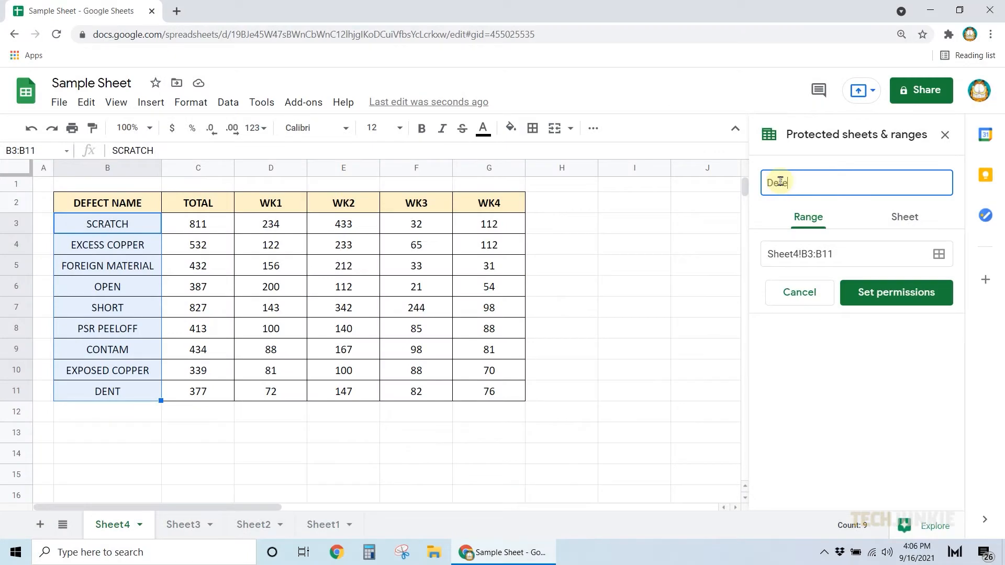
type("Defect Names")
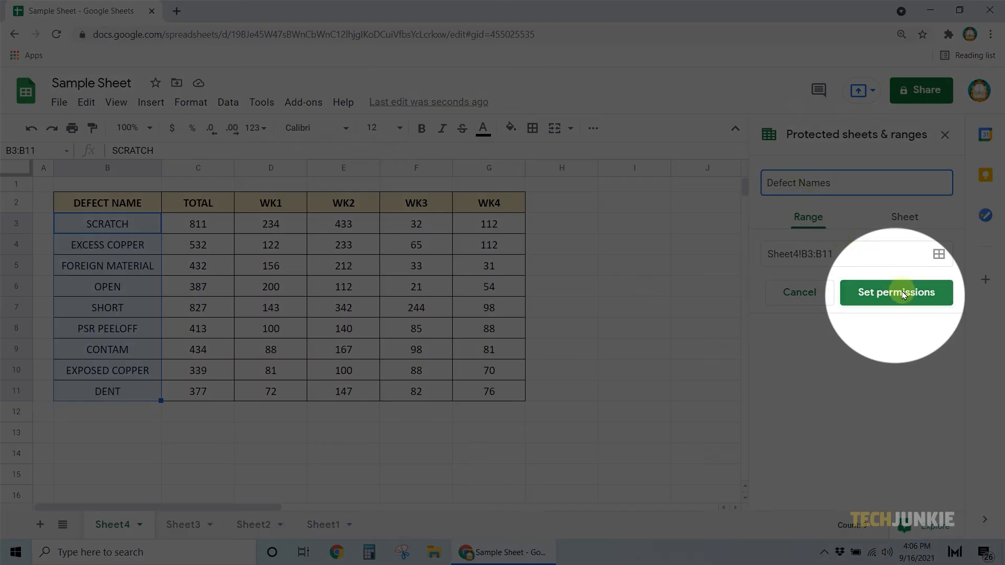
left_click(896, 292)
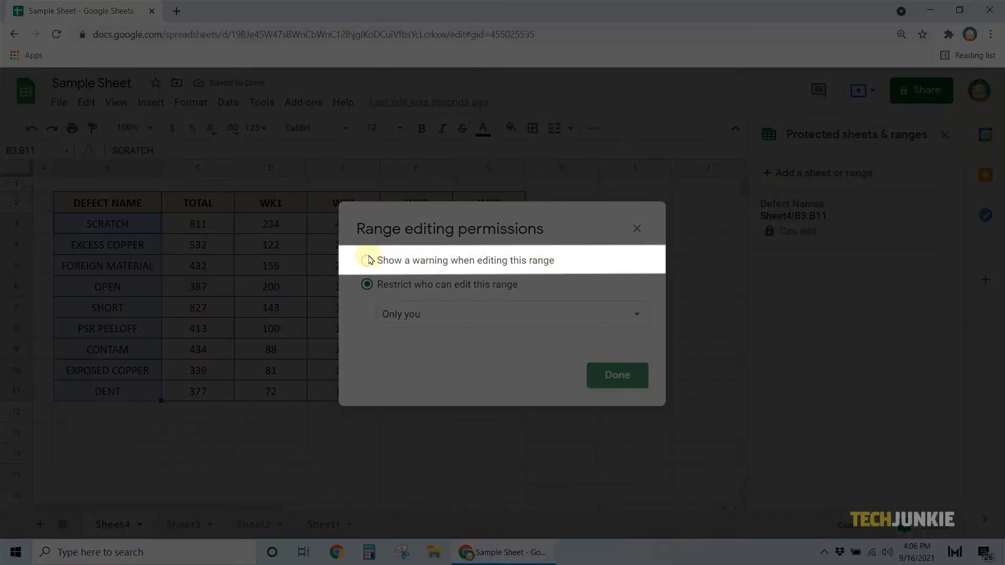
- Set the Defect Names protection to show a warning when editing B3:B11
left_click(366, 260)
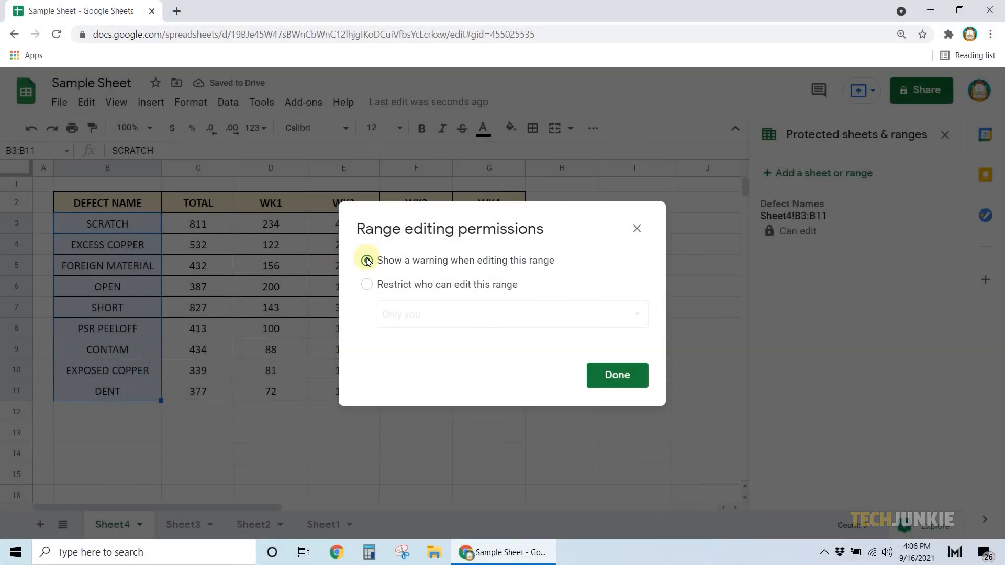
left_click(616, 374)
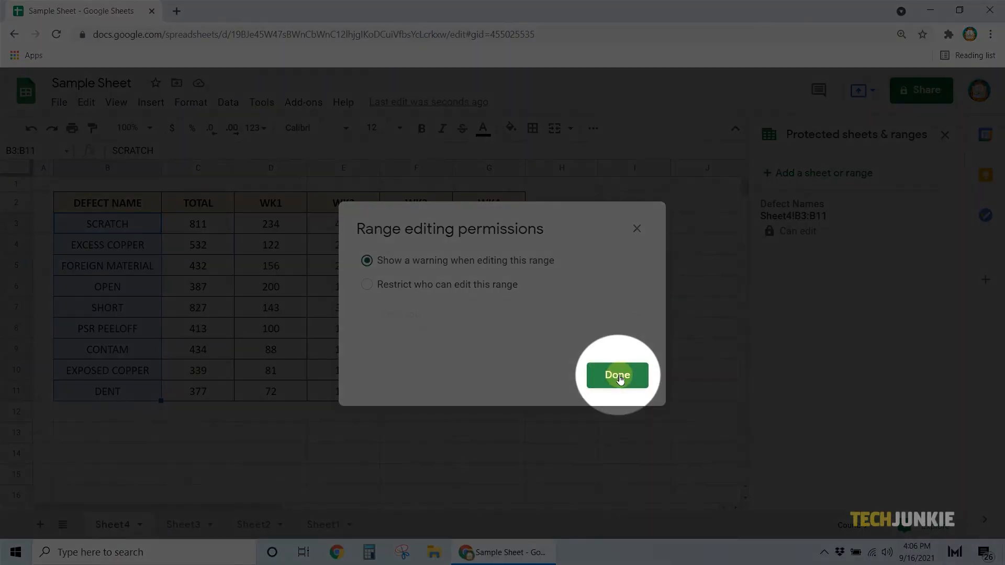
left_click(616, 374)
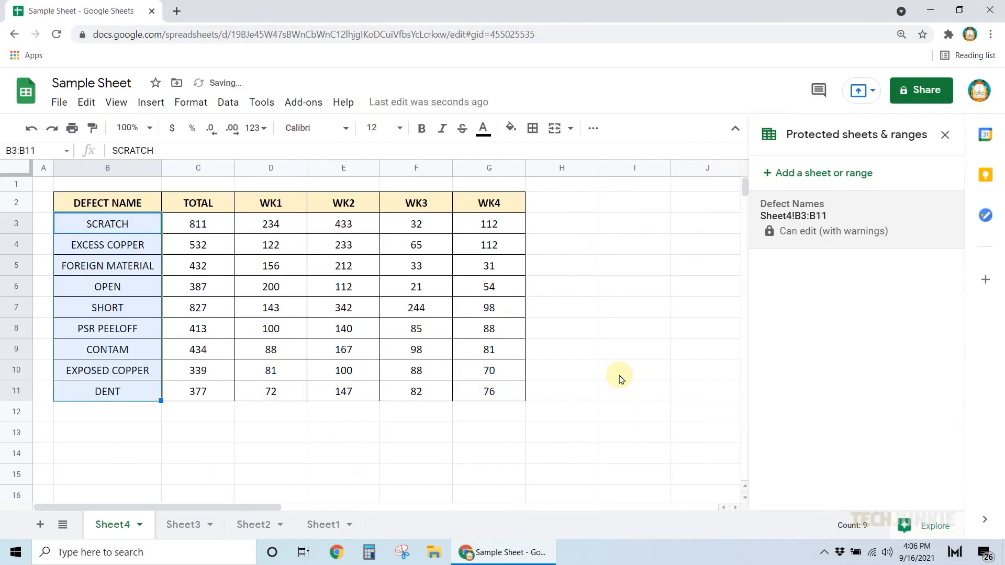